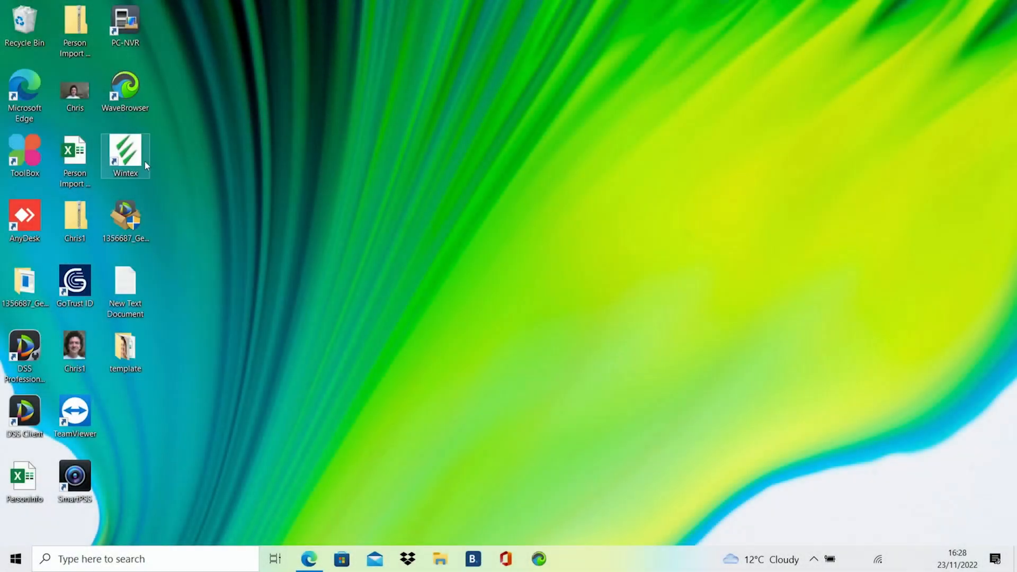
pyautogui.moveTo(125, 156)
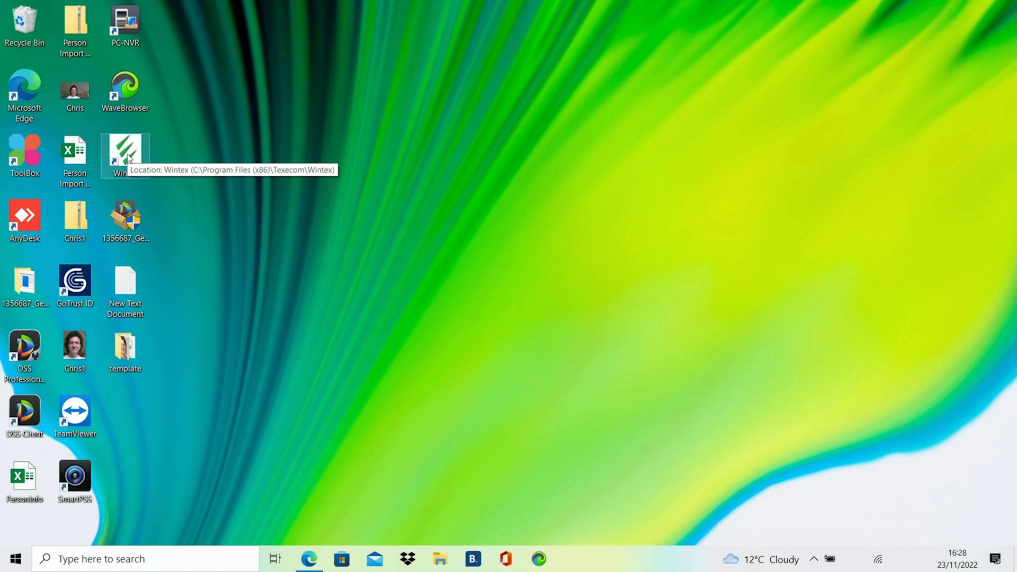
# - Launch Wintex UDL from its desktop shortcut
pyautogui.doubleClick(124, 151)
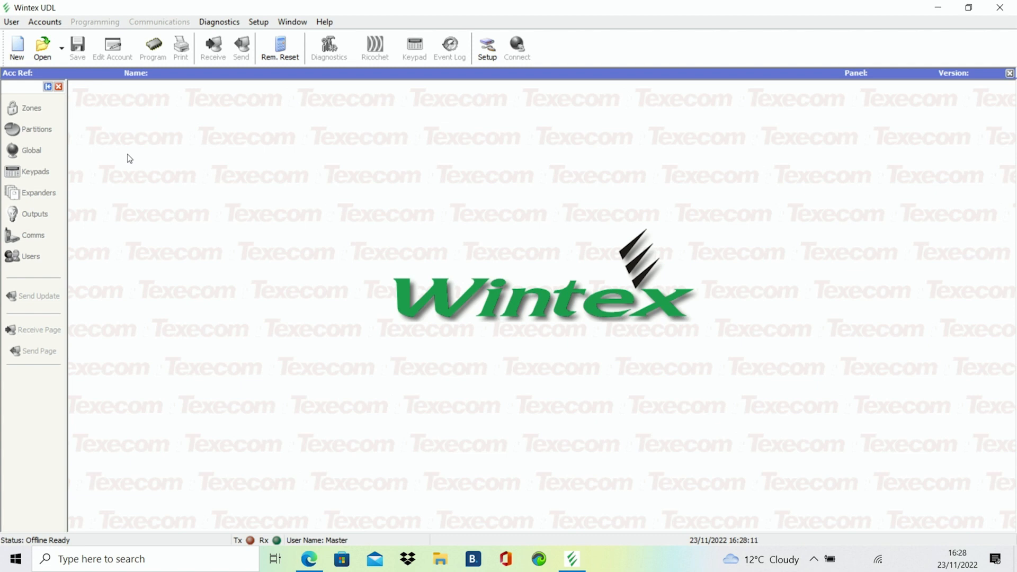
pyautogui.moveTo(16, 45)
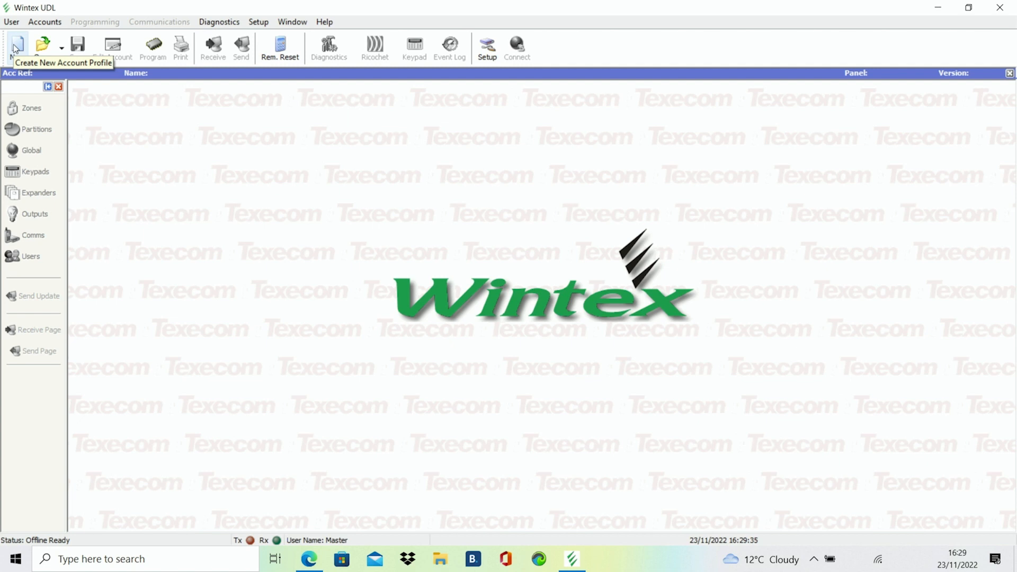
# - Start a new account with reference 656565 and customer name lee
pyautogui.click(17, 44)
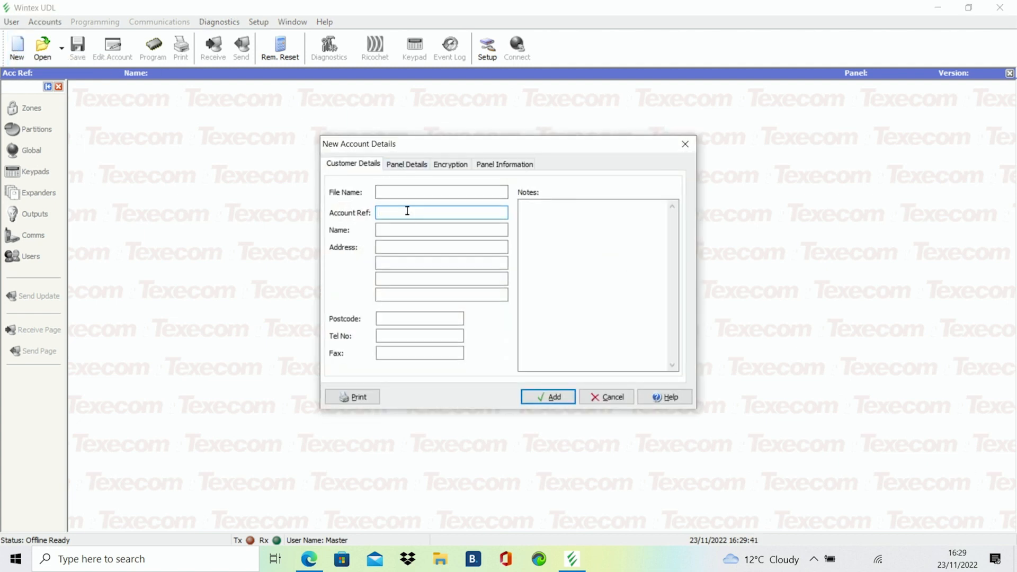
pyautogui.write('656565')
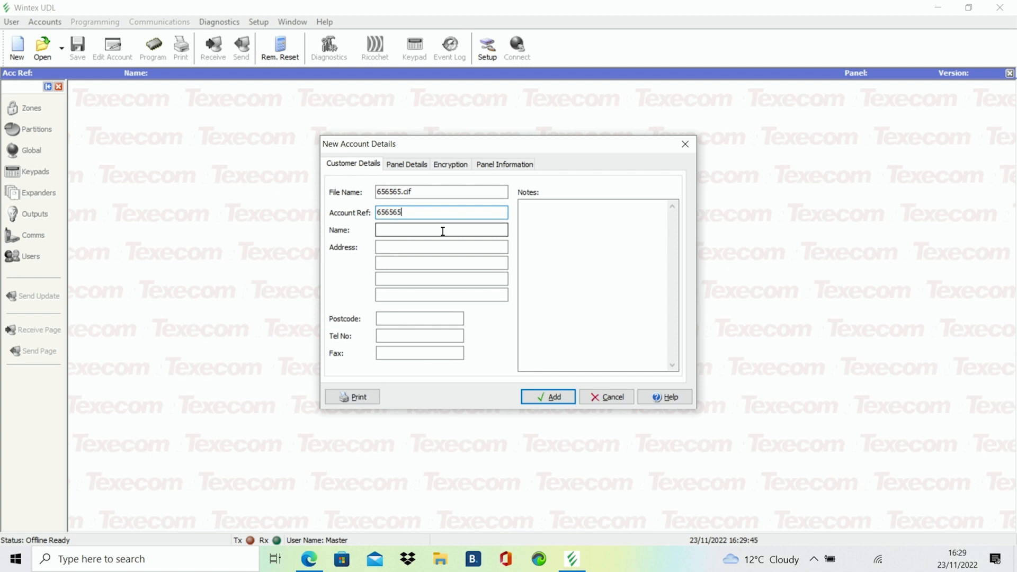
pyautogui.write('lee')
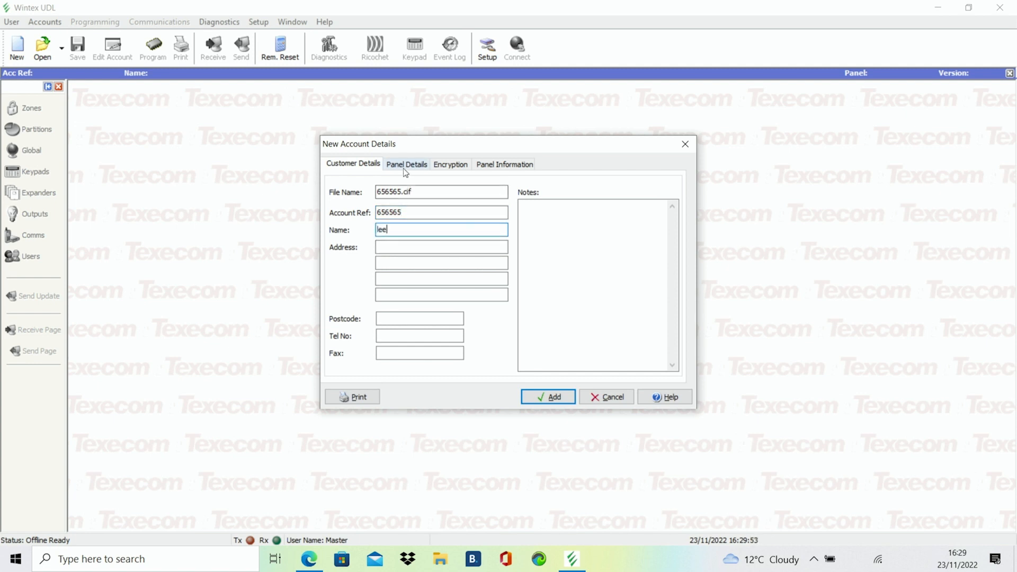
pyautogui.click(406, 164)
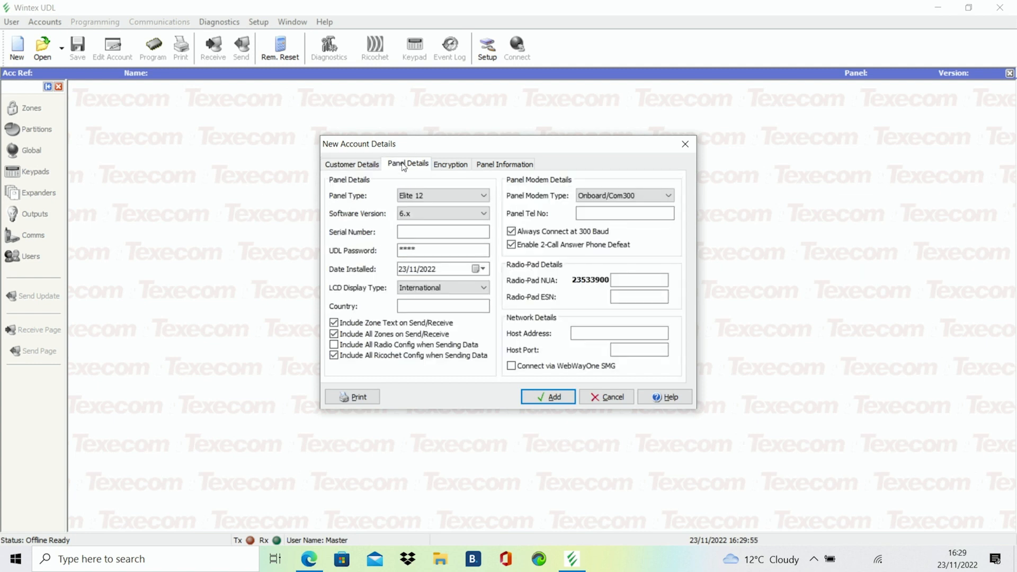
pyautogui.click(443, 195)
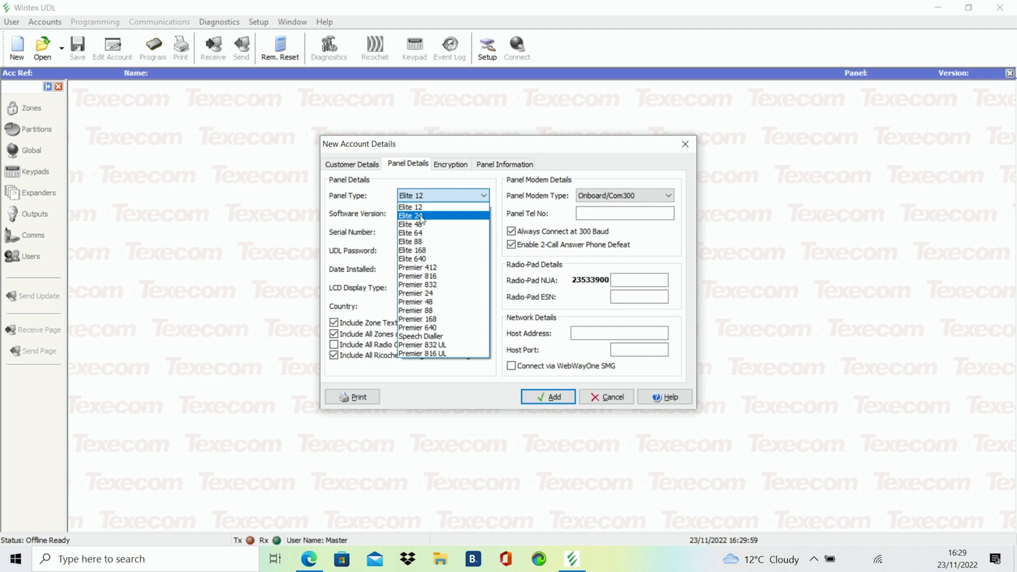
pyautogui.click(416, 216)
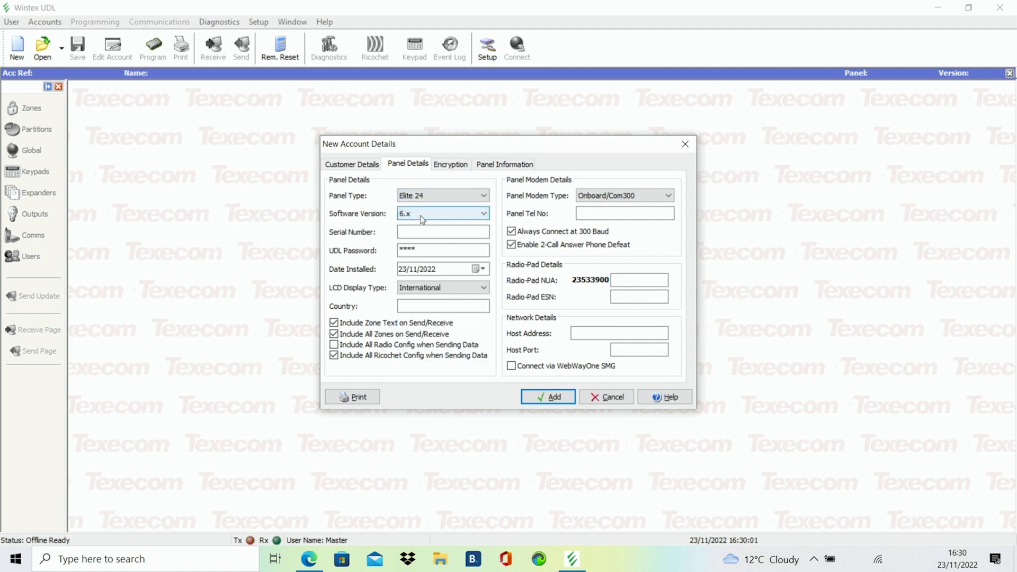
pyautogui.click(483, 213)
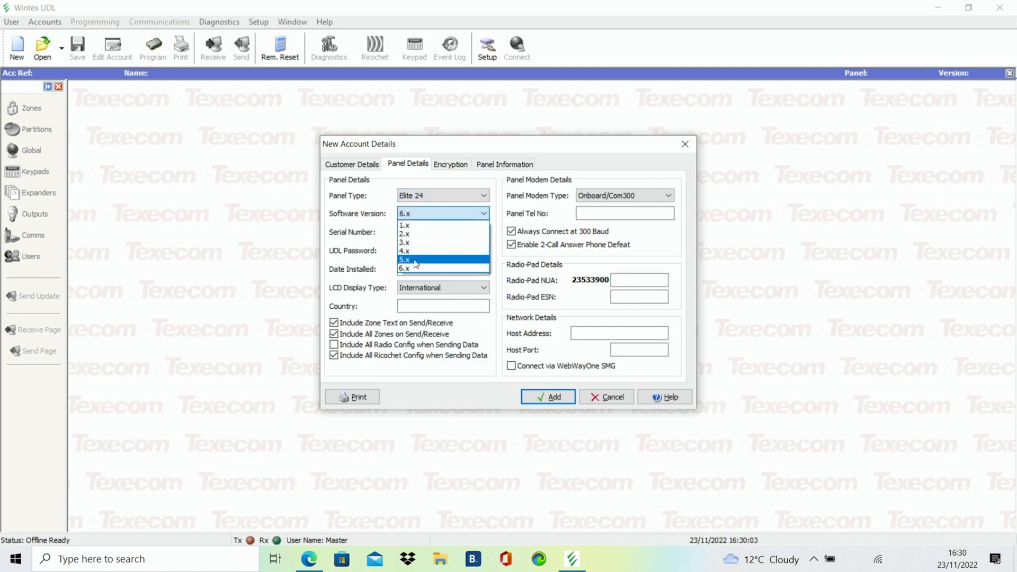
pyautogui.click(404, 260)
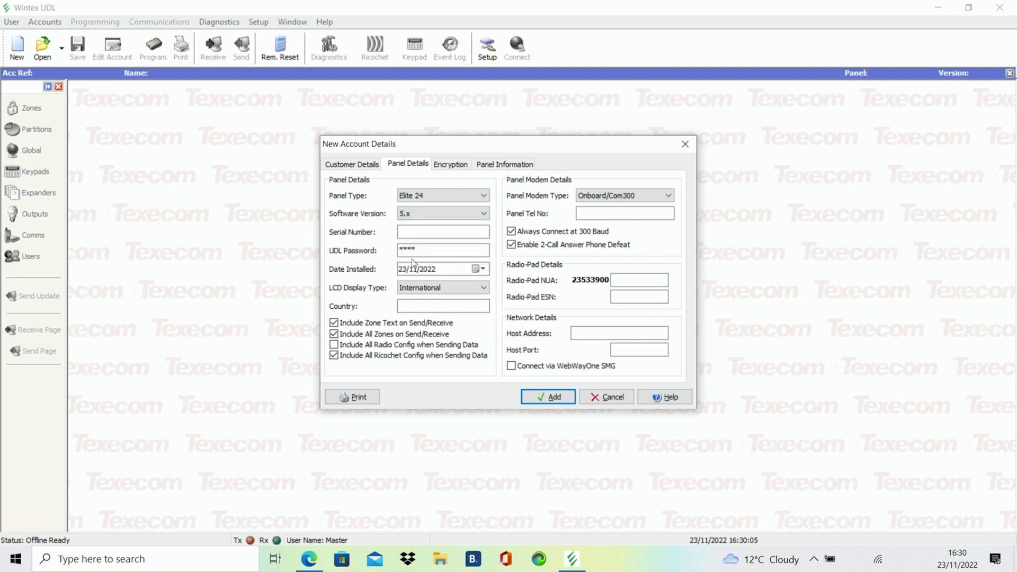
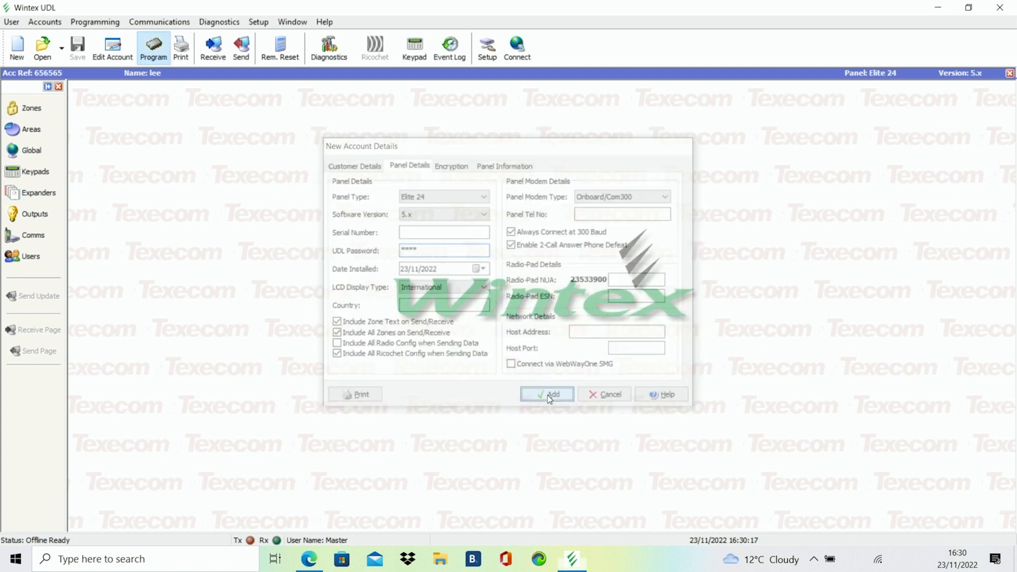
pyautogui.click(547, 394)
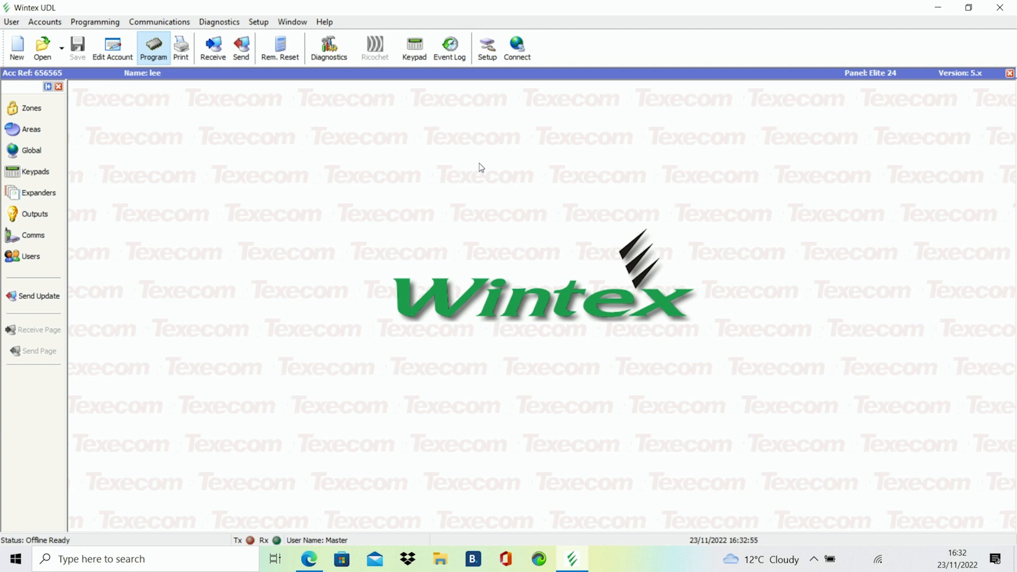
pyautogui.moveTo(445, 81)
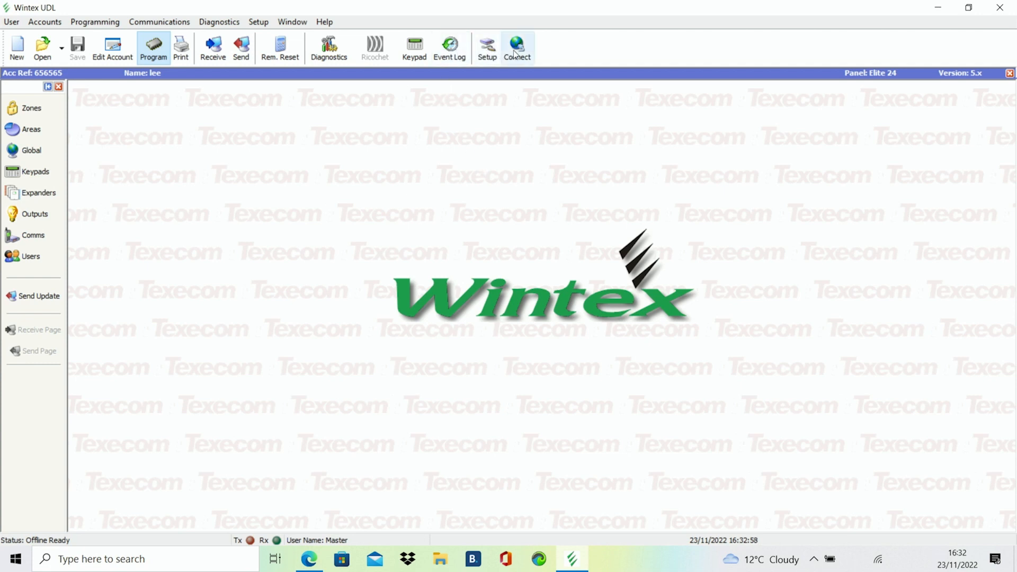
pyautogui.click(517, 47)
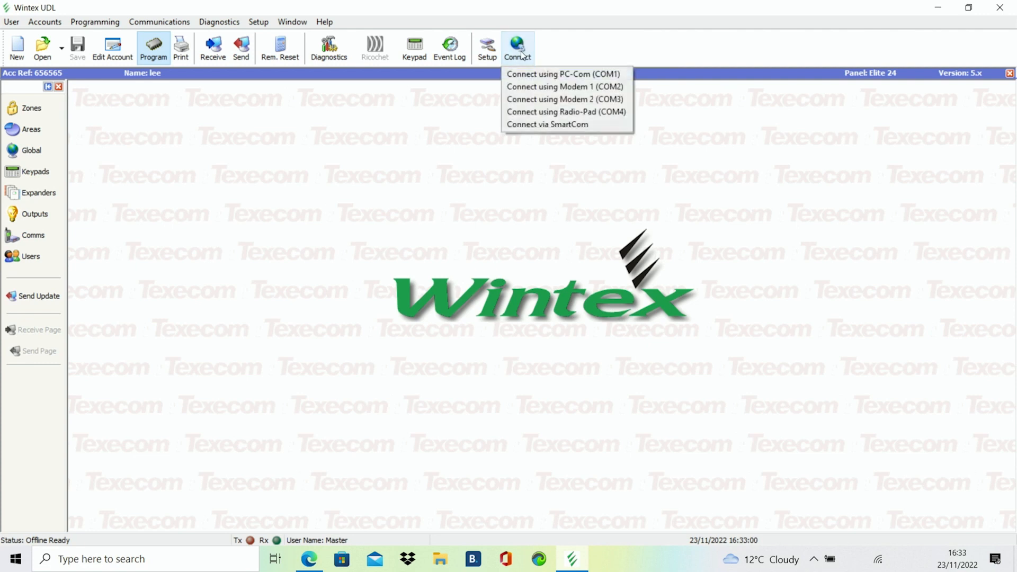
pyautogui.moveTo(564, 74)
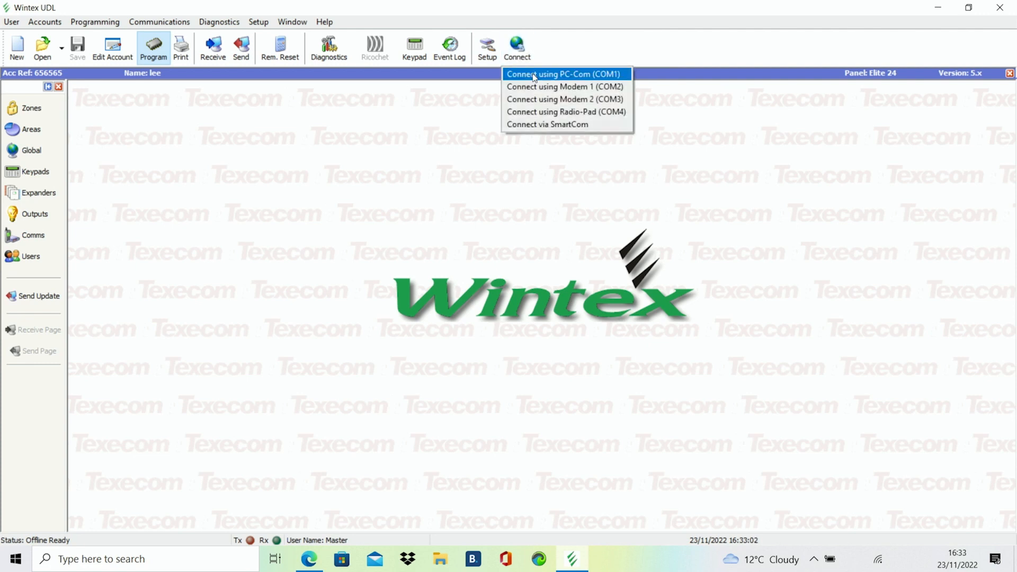